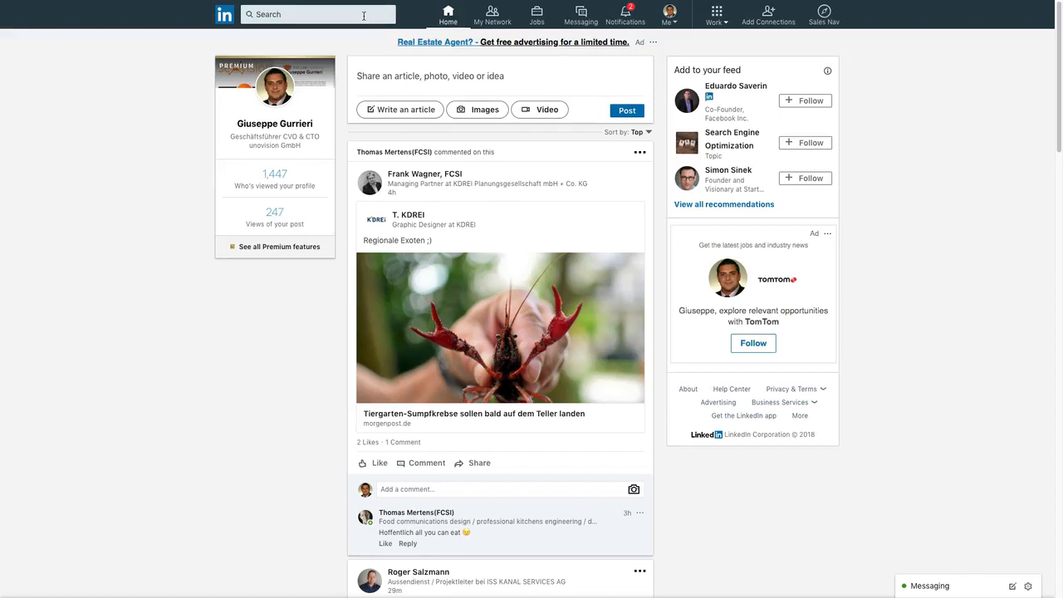
- Search LinkedIn for 'marketing agency' to list matching people and jobs
{"action": "left_click", "coordinate": [307, 14]}
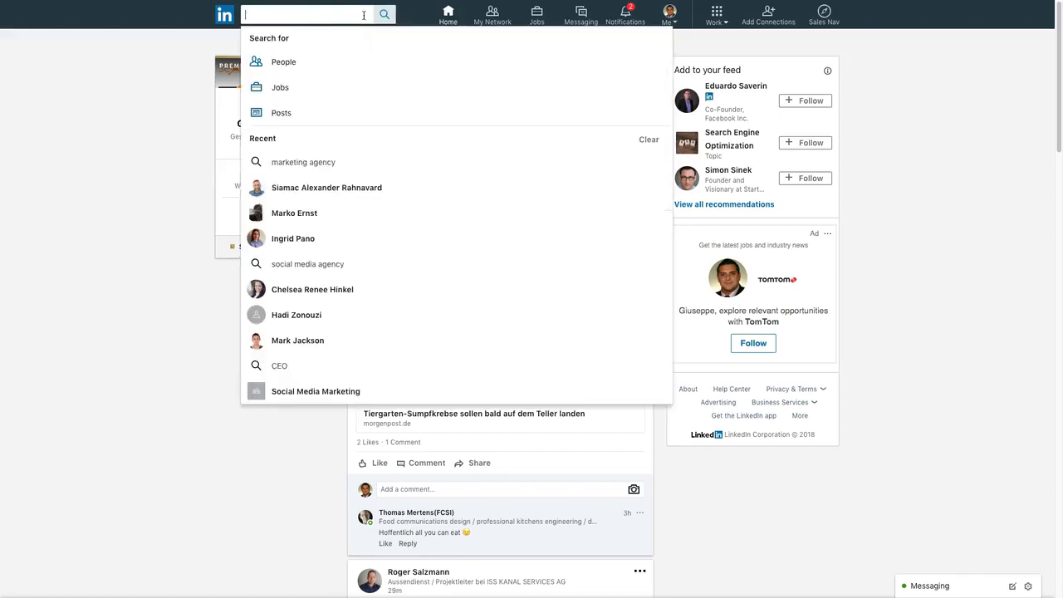
{"action": "type", "text": "marketing agency"}
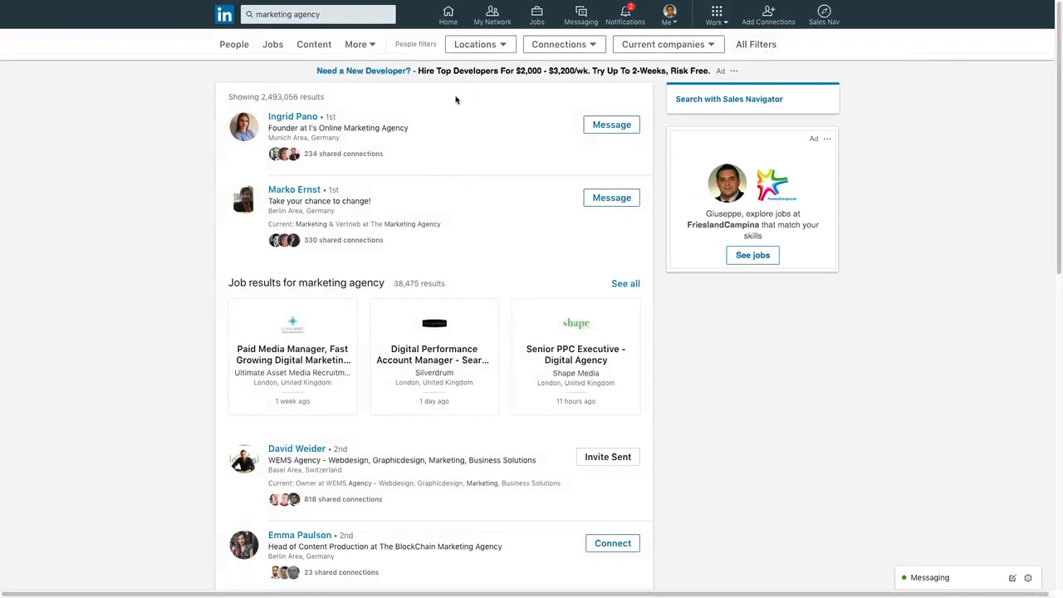
{"action": "mouse_move", "coordinate": [793, 4]}
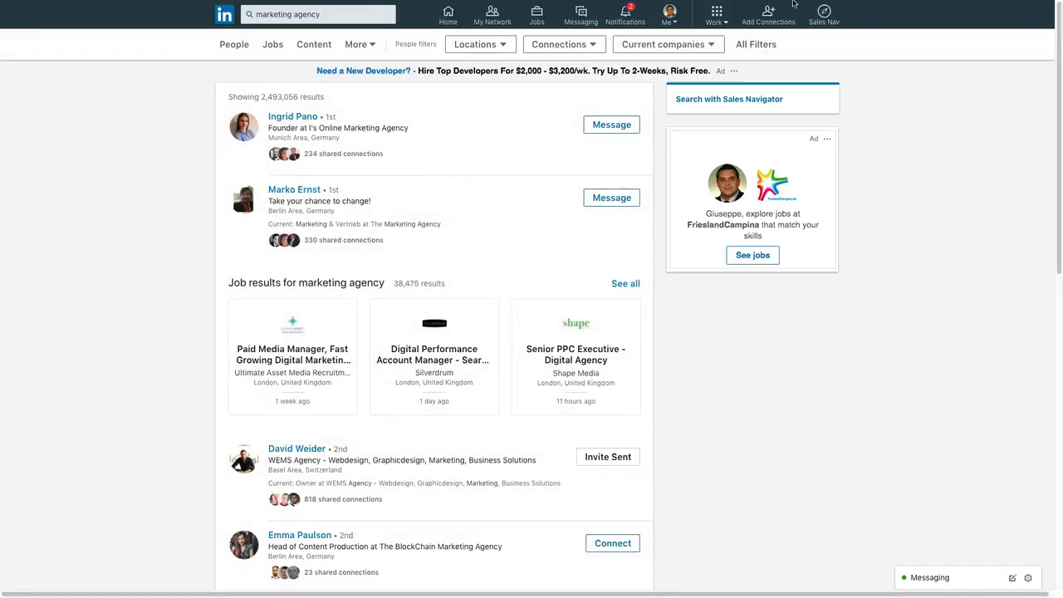
- Filter the people results to 1st-degree connections only
{"action": "left_click", "coordinate": [565, 43]}
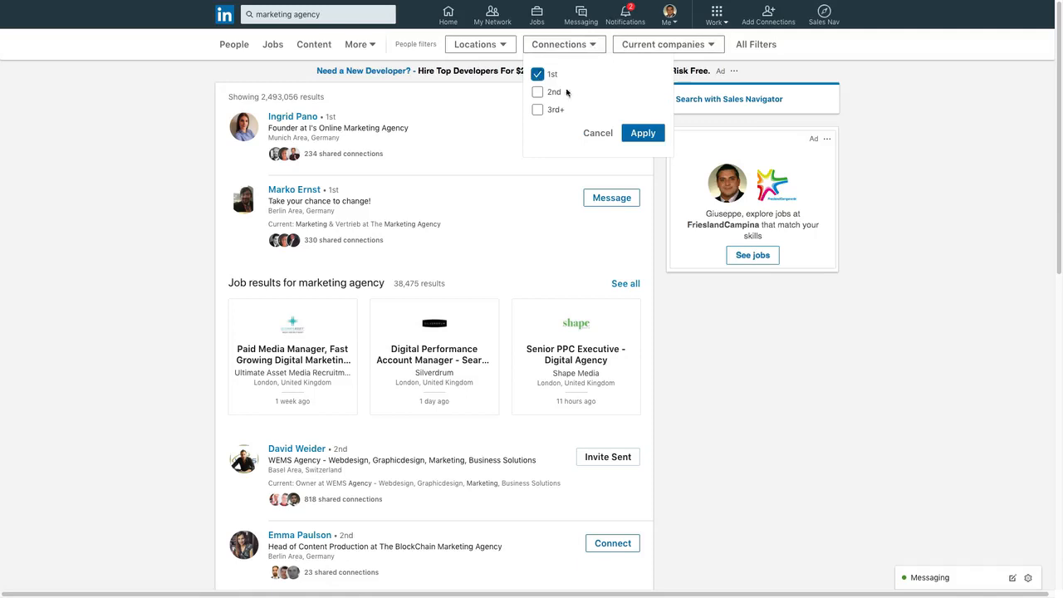
{"action": "left_click", "coordinate": [641, 133]}
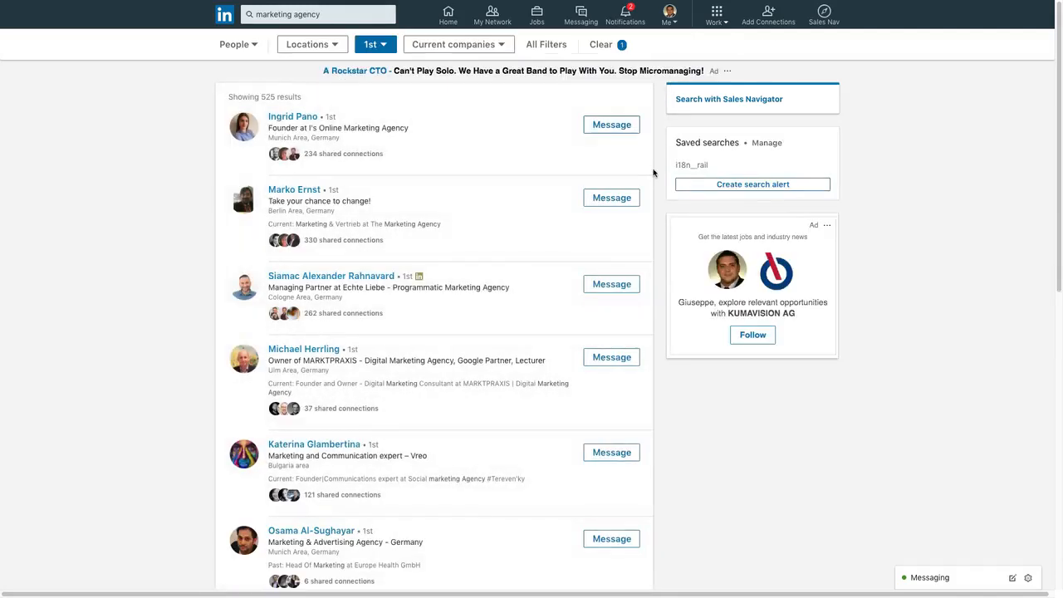
{"action": "mouse_move", "coordinate": [661, 9]}
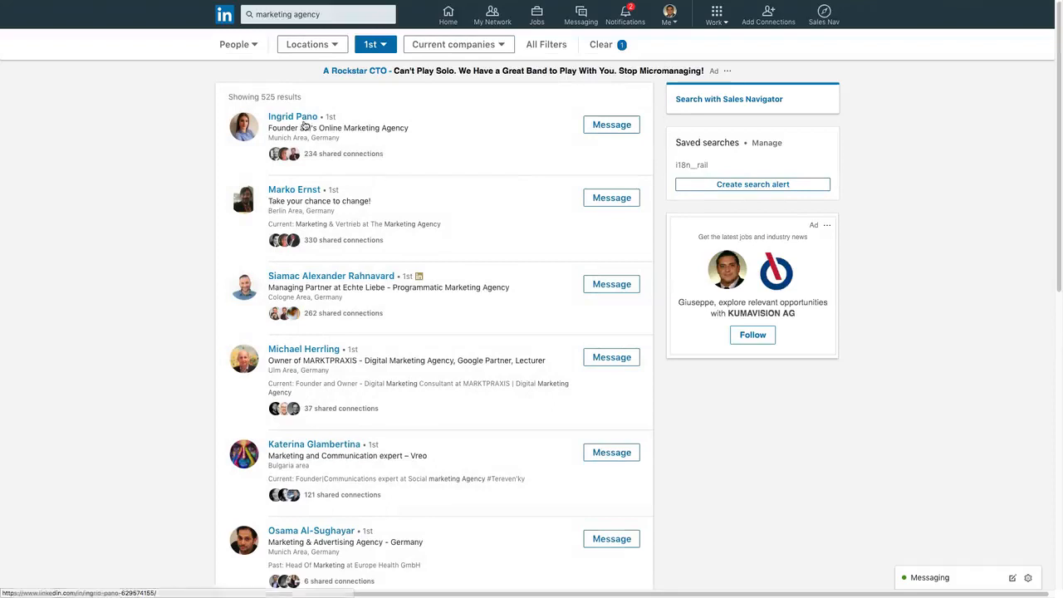
{"action": "mouse_move", "coordinate": [330, 276]}
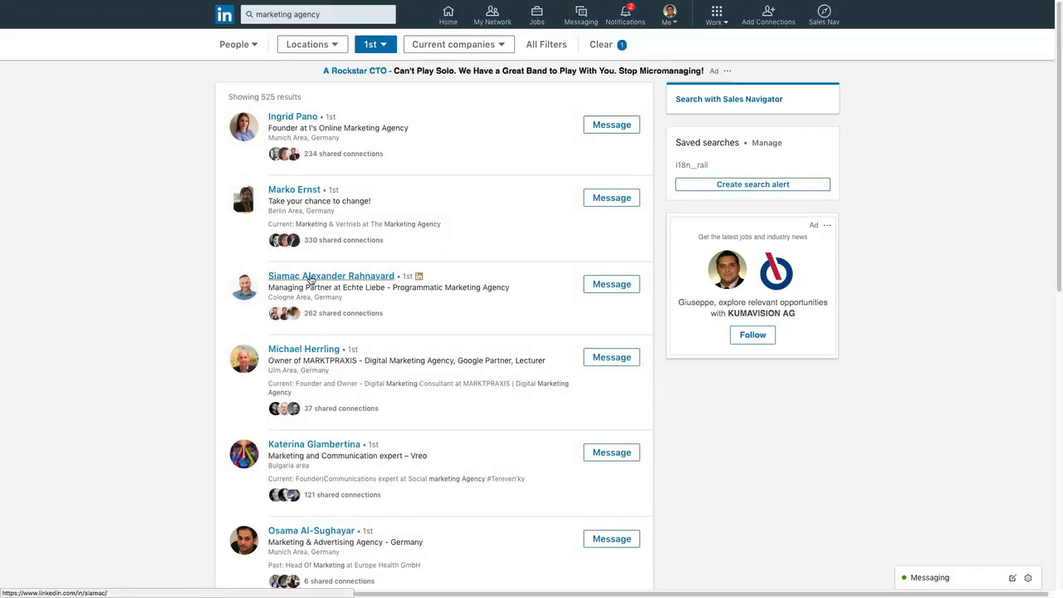
{"action": "mouse_move", "coordinate": [682, 7]}
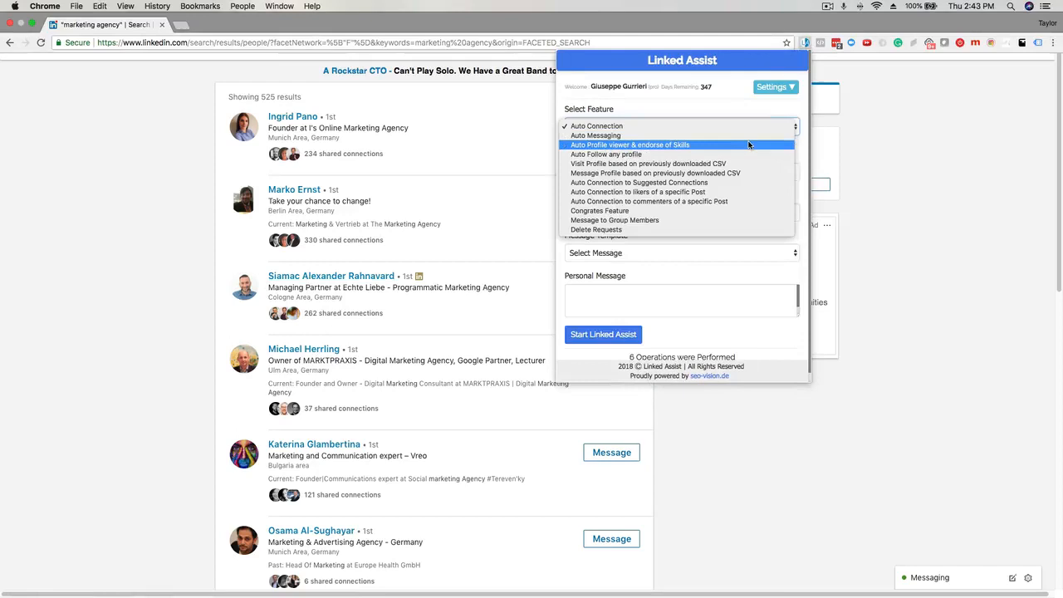
- Run Auto Profile viewer & endorse of Skills on 50 users at 10-second intervals
{"action": "left_click", "coordinate": [629, 144]}
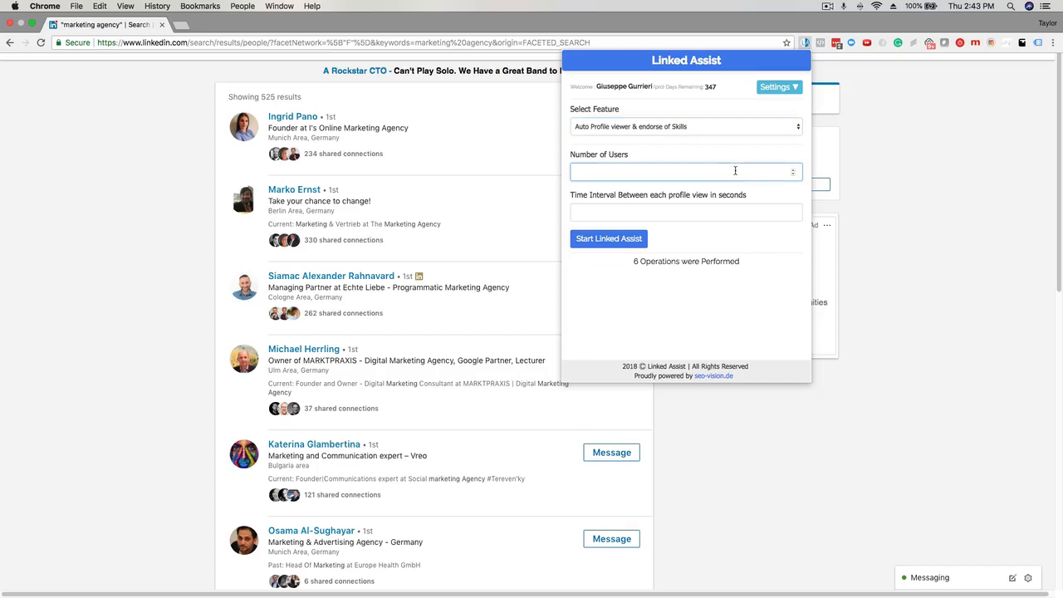
{"action": "type", "text": "50"}
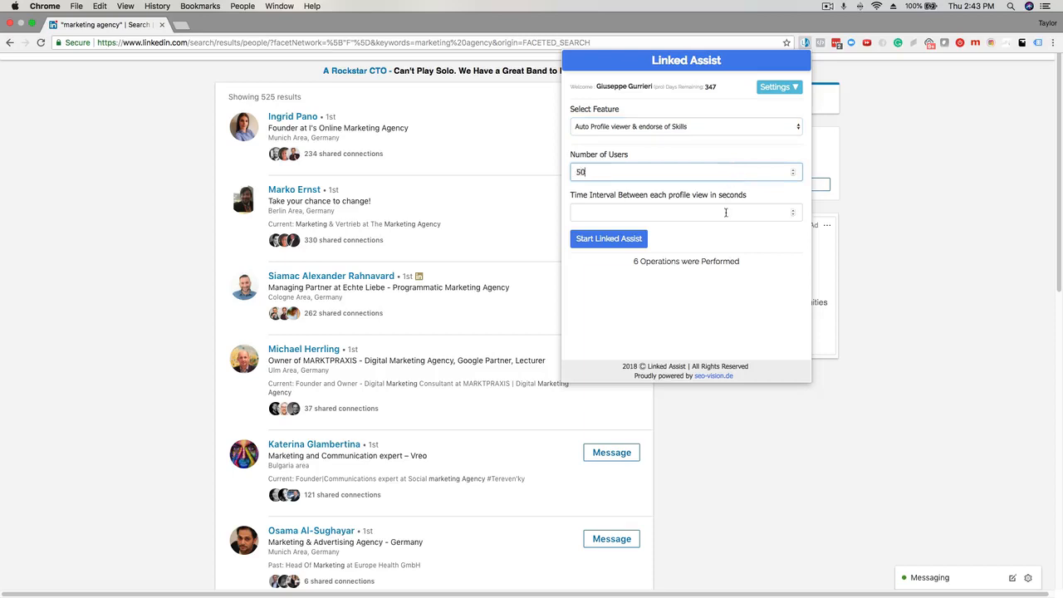
{"action": "left_click", "coordinate": [608, 239]}
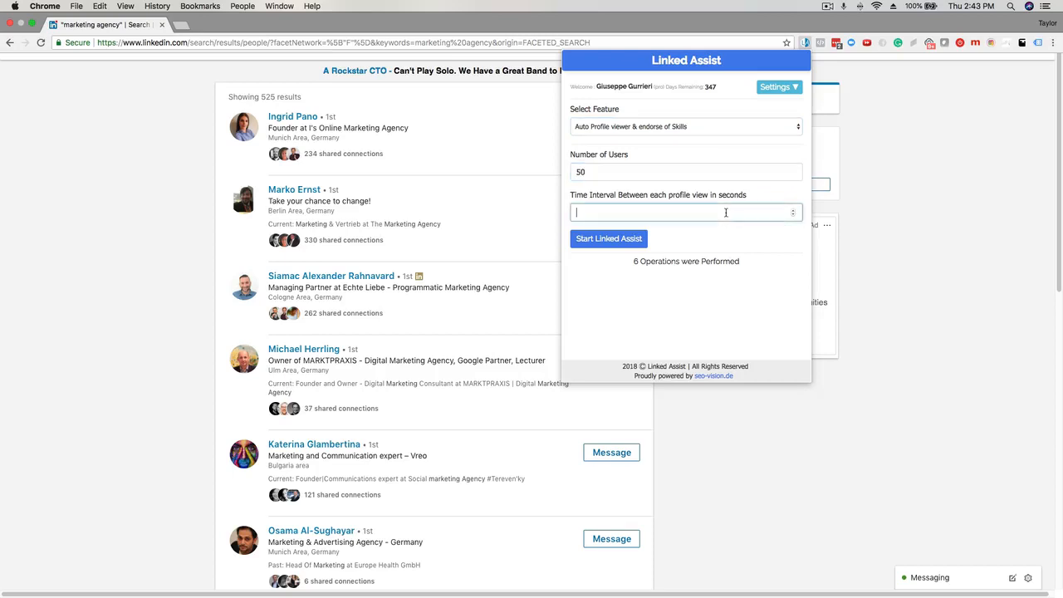
{"action": "type", "text": "10"}
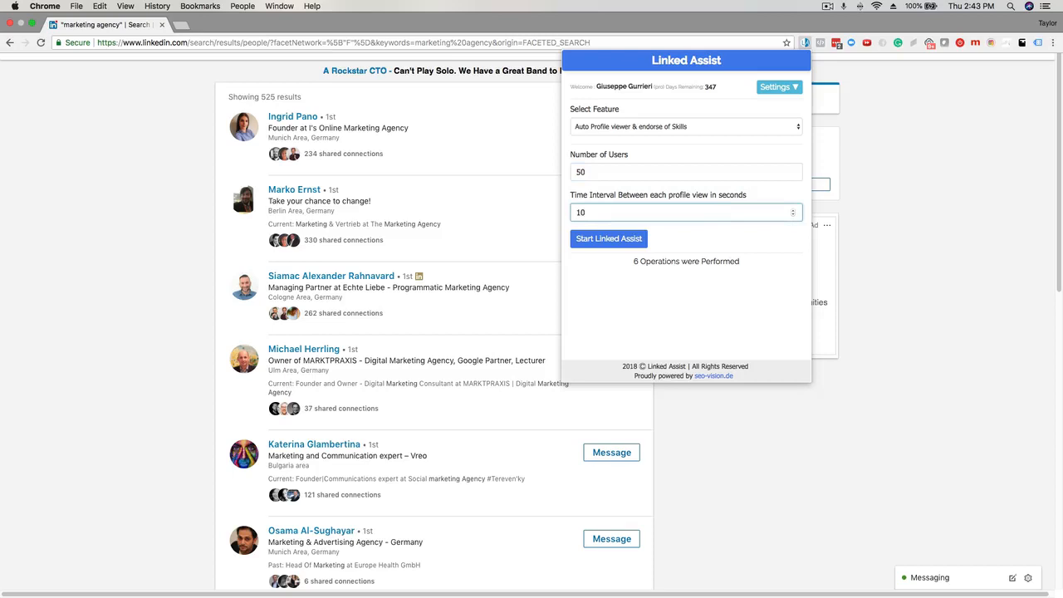
{"action": "mouse_move", "coordinate": [734, 246]}
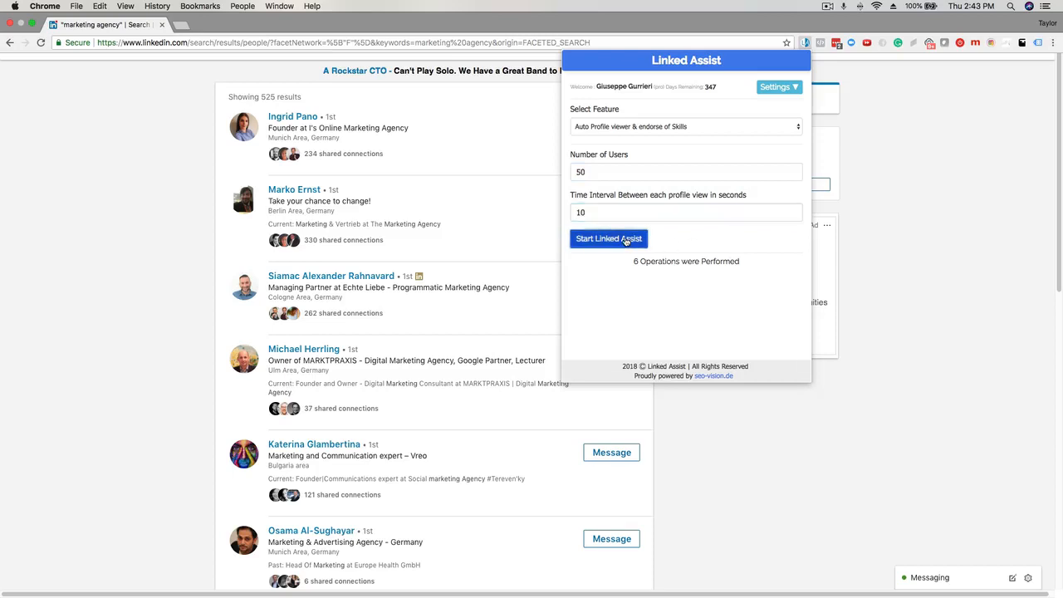
{"action": "left_click", "coordinate": [608, 239]}
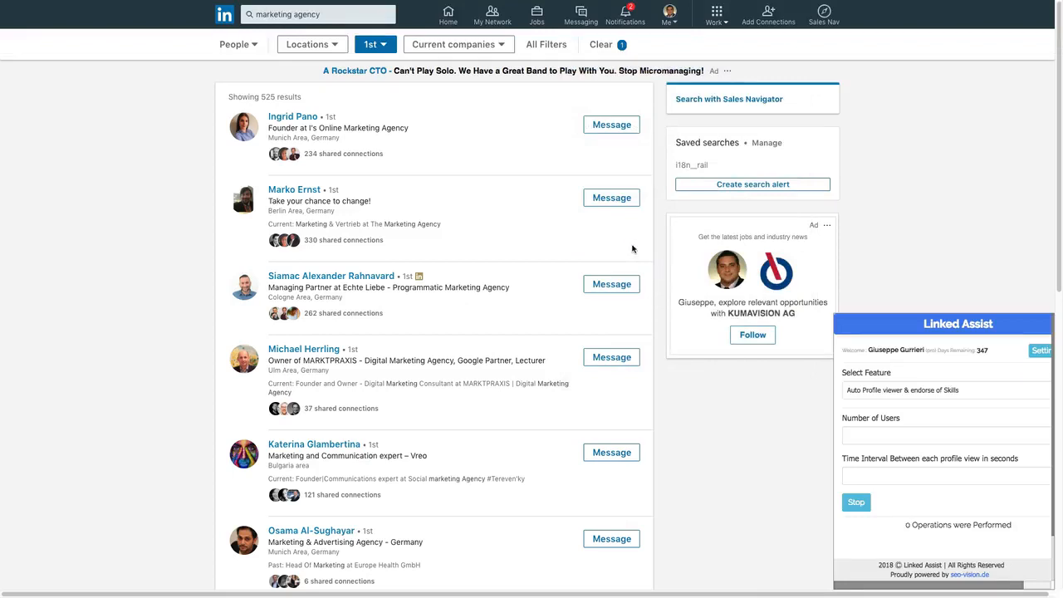
{"action": "scroll", "scroll_direction": "down", "scroll_amount": 3}
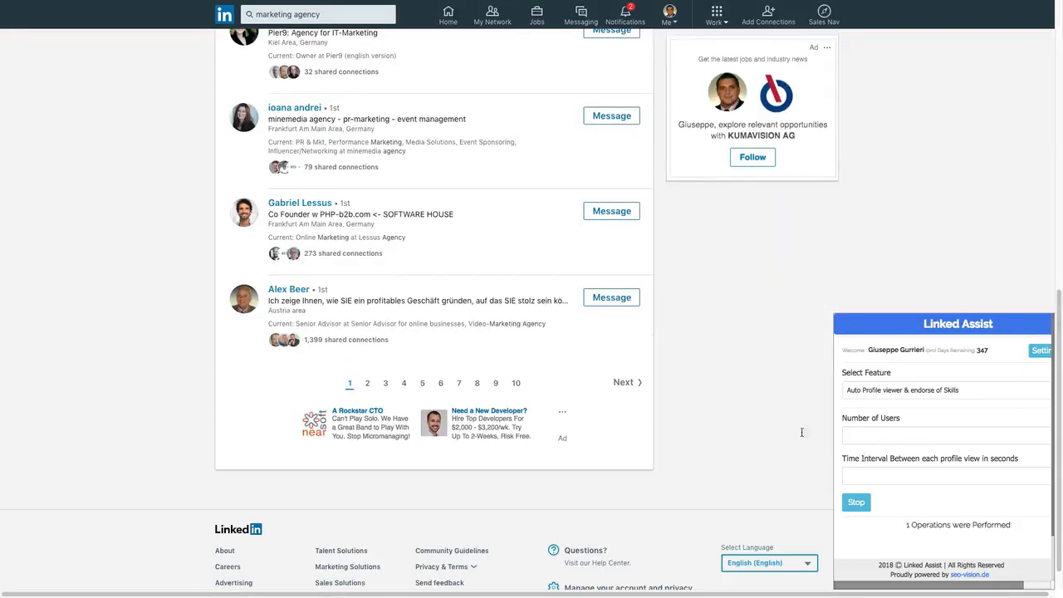
{"action": "mouse_move", "coordinate": [797, 435]}
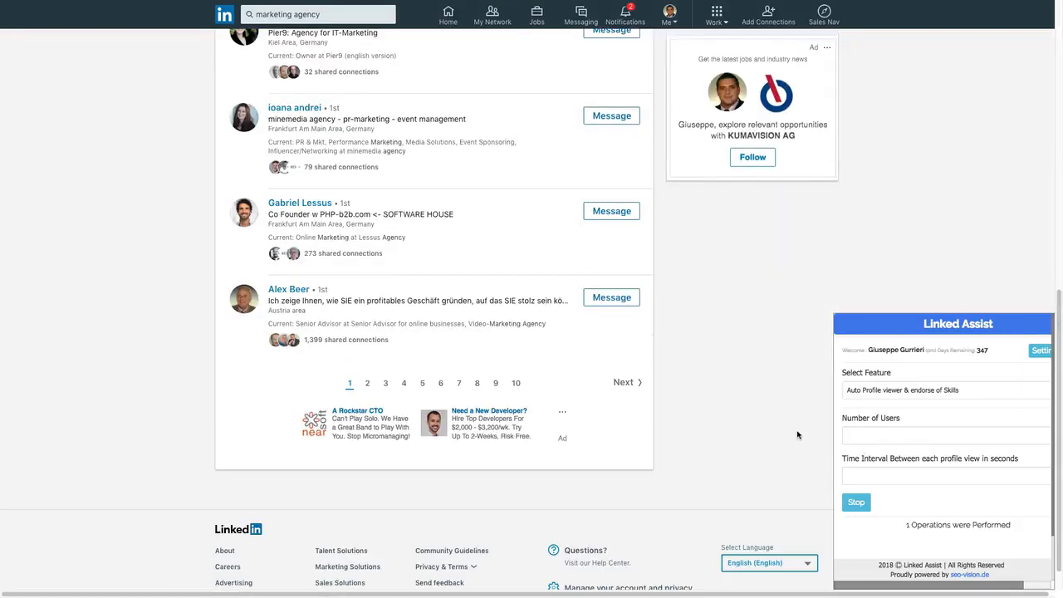